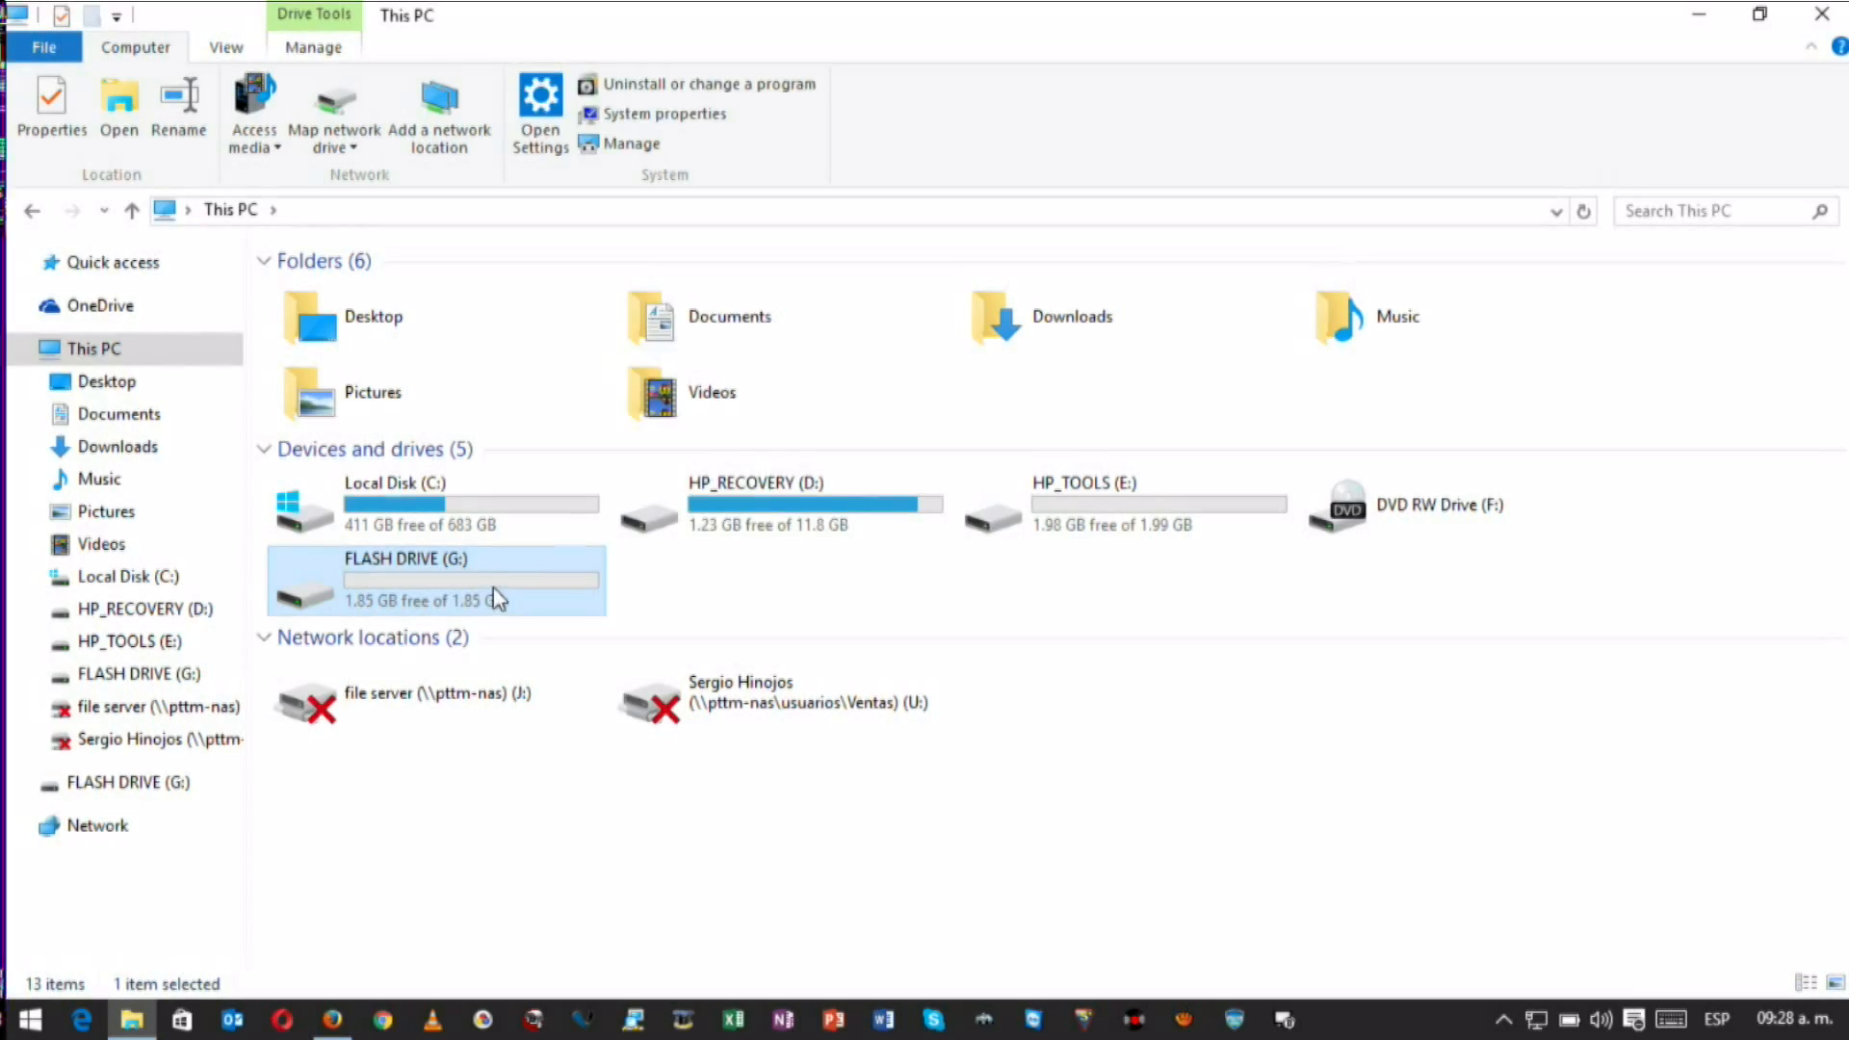
Quick-format FLASH DRIVE (G:) as FAT32 from its context menu so it is empty.
right_click(433, 580)
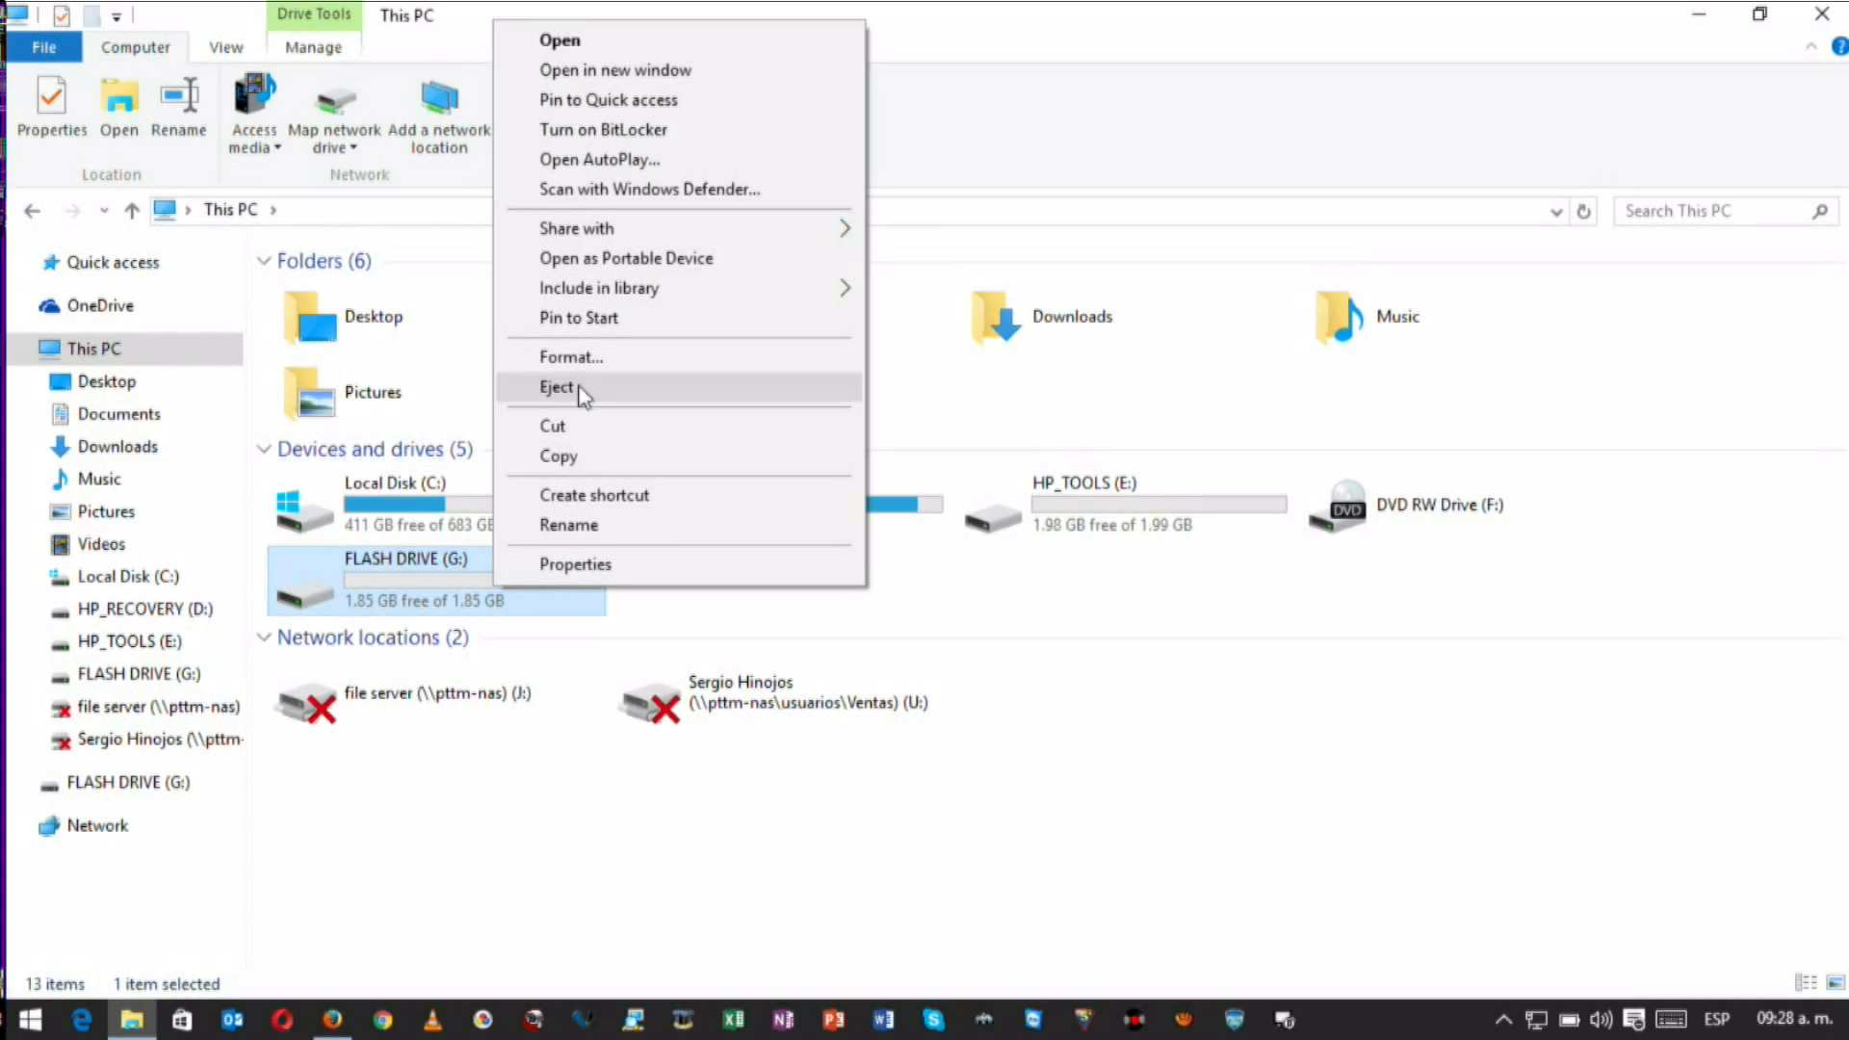
left_click(570, 357)
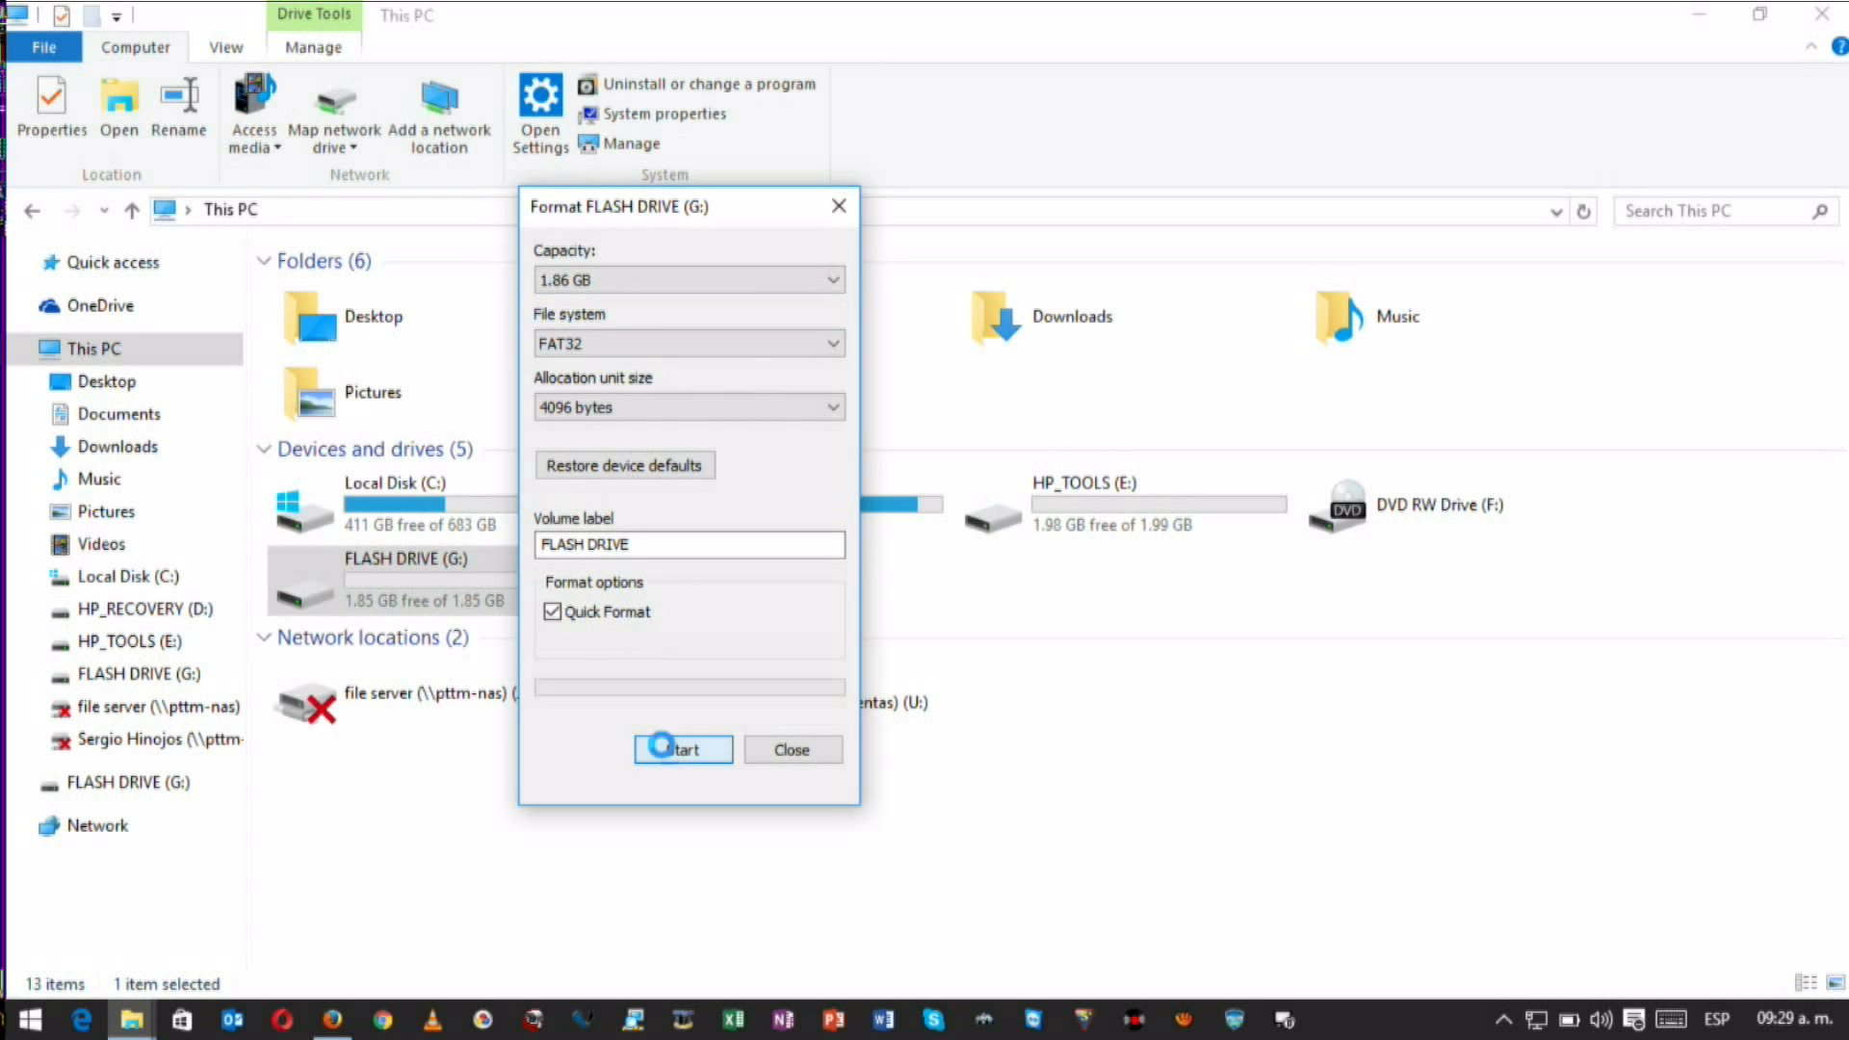
left_click(682, 749)
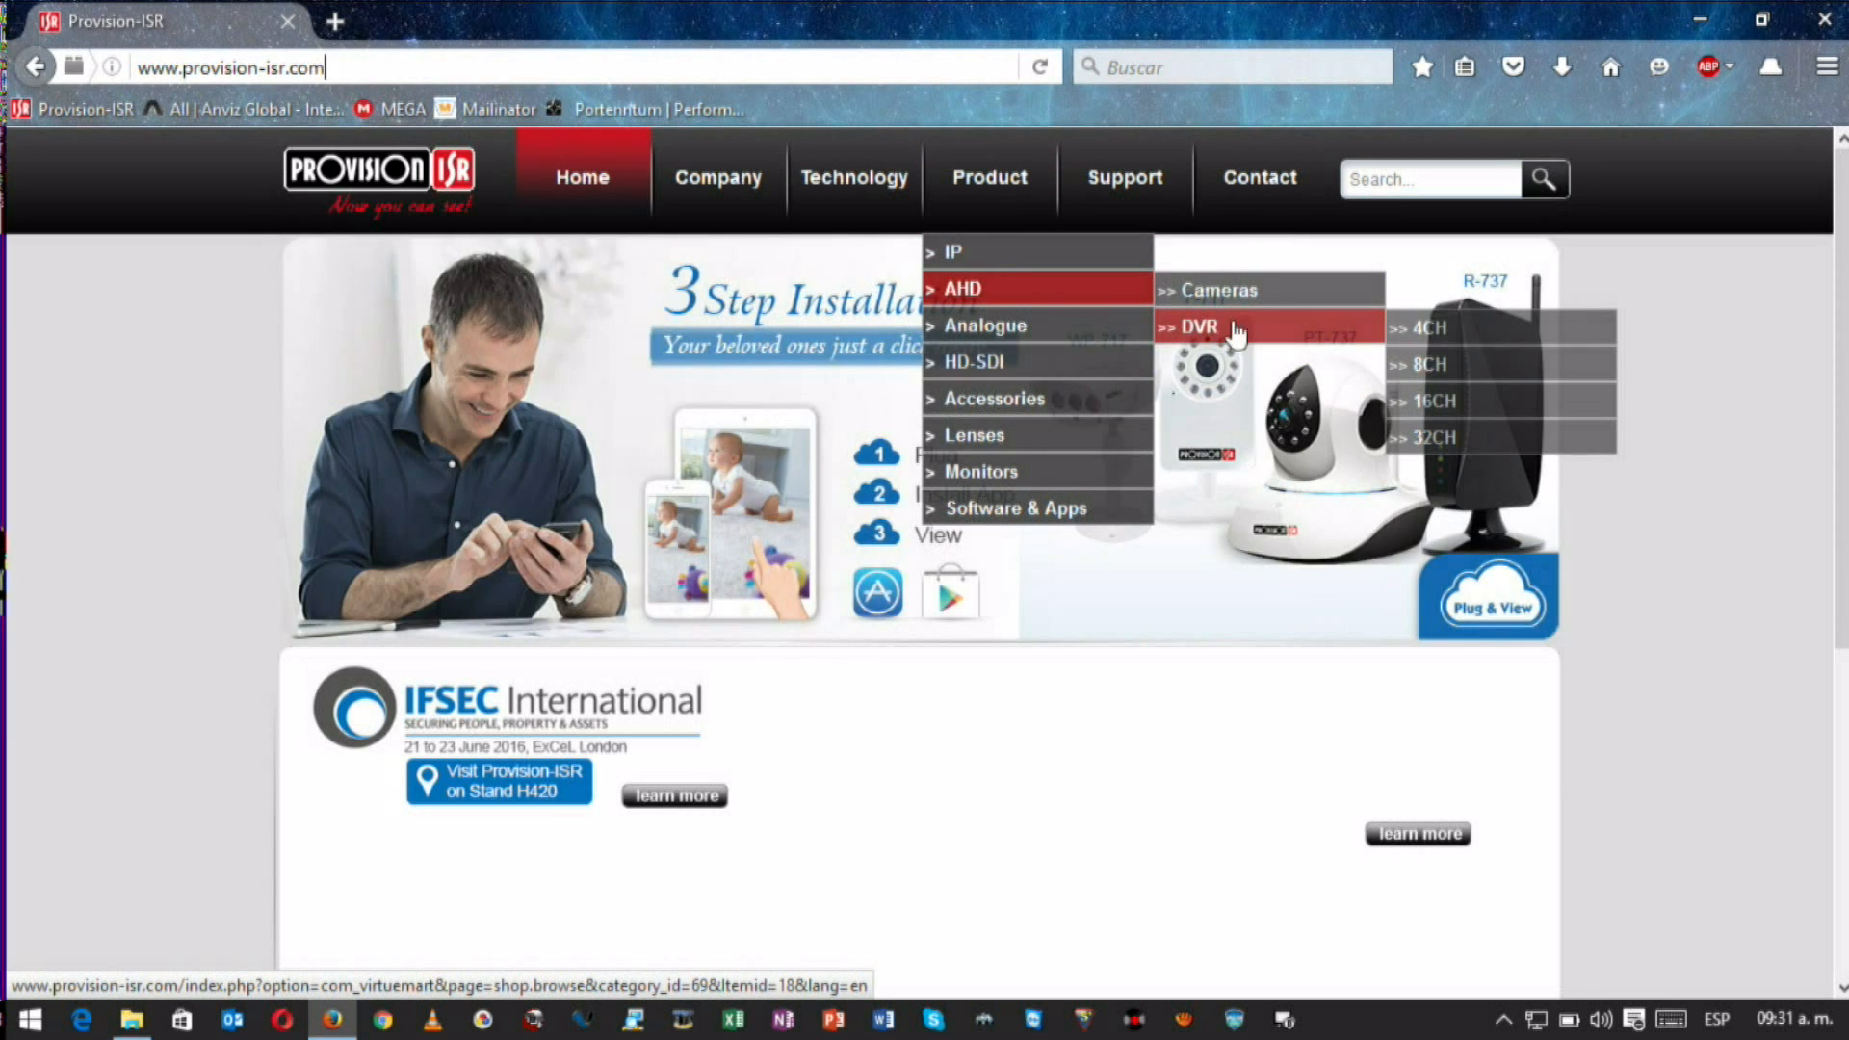
Navigate Product > AHD > DVR > 4CH to the SA-4050AHD-2(MMA) product page.
left_click(1428, 328)
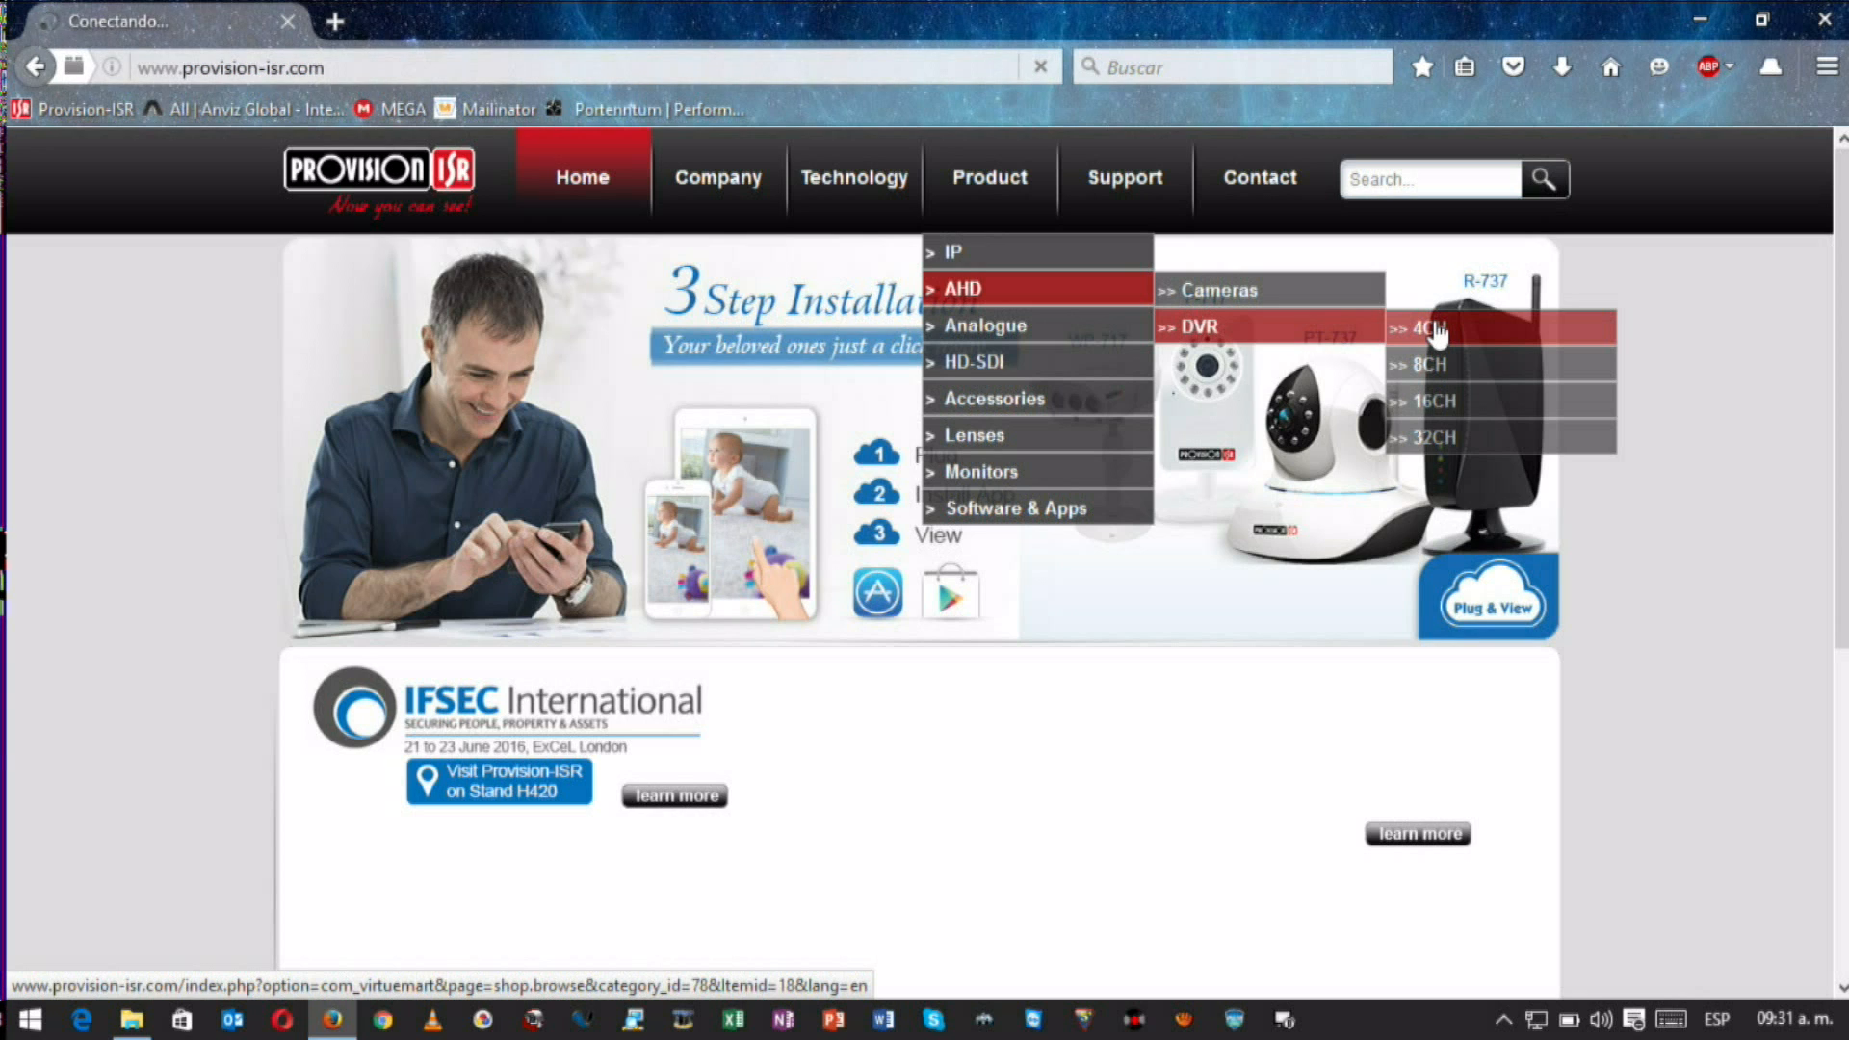
left_click(1426, 327)
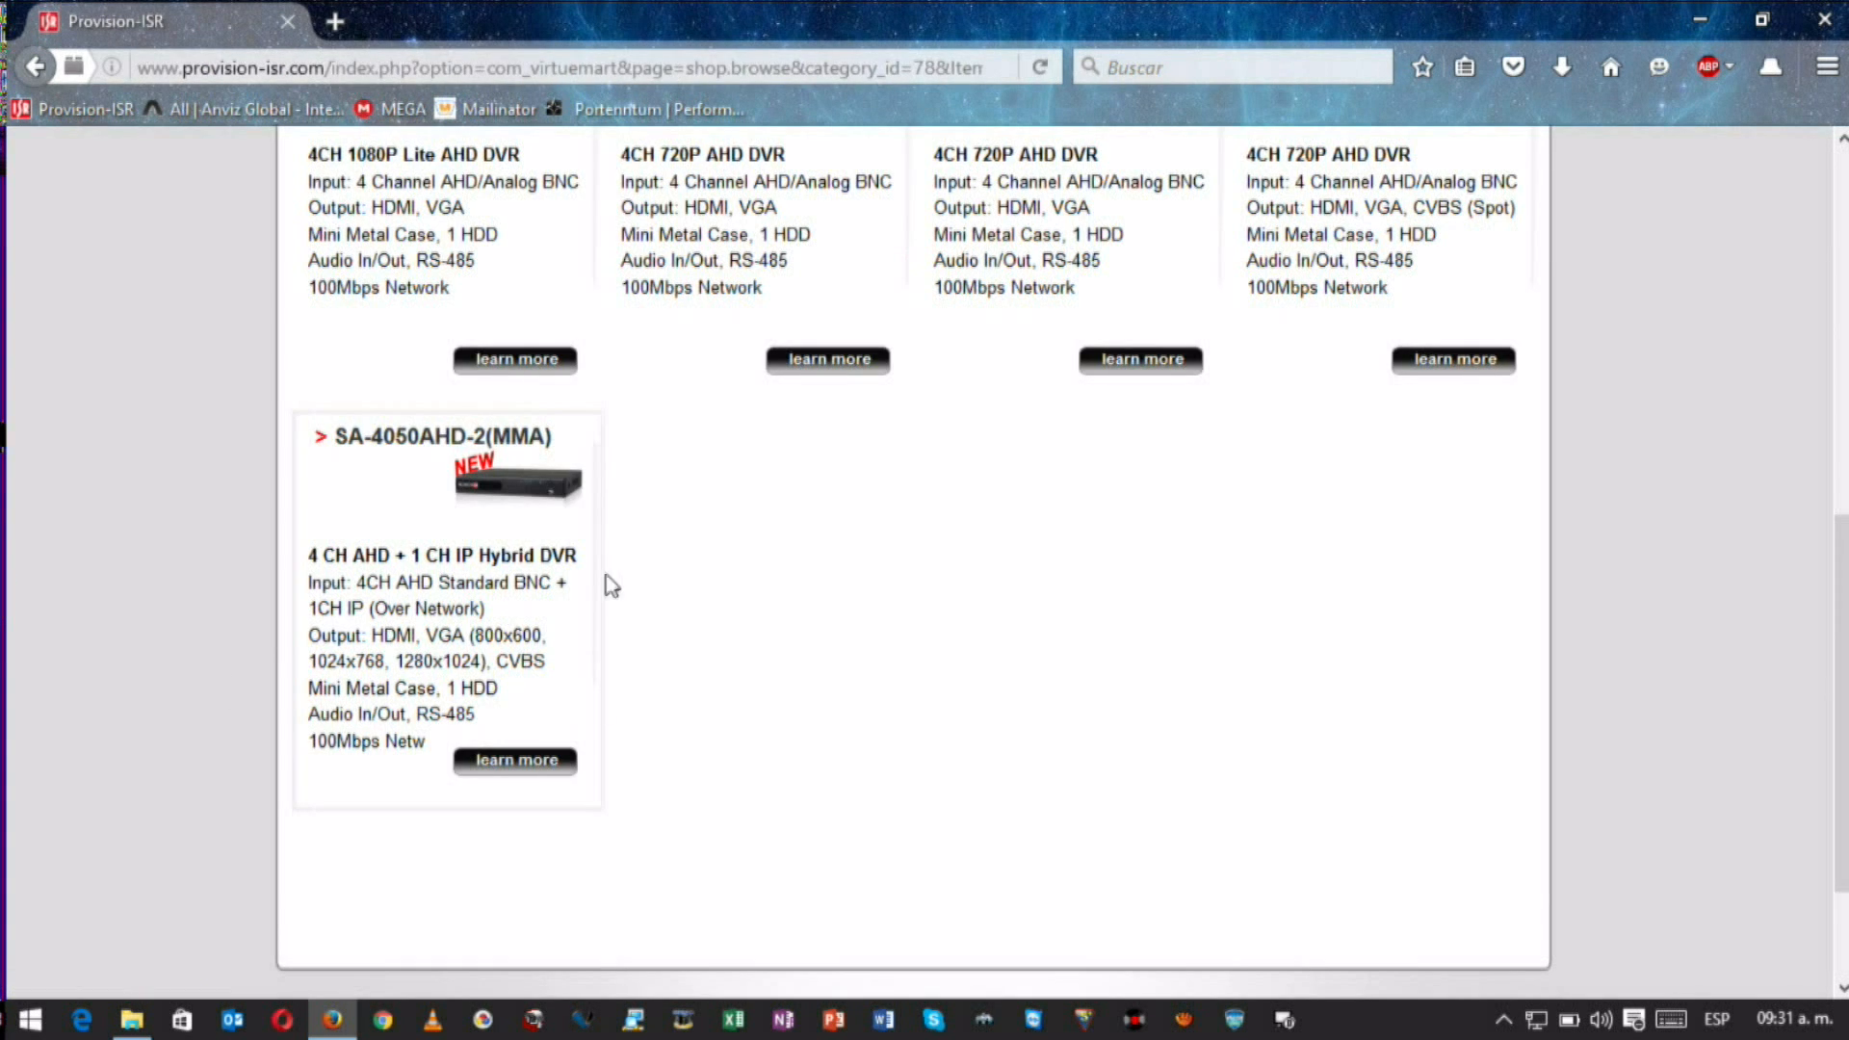
left_click(512, 484)
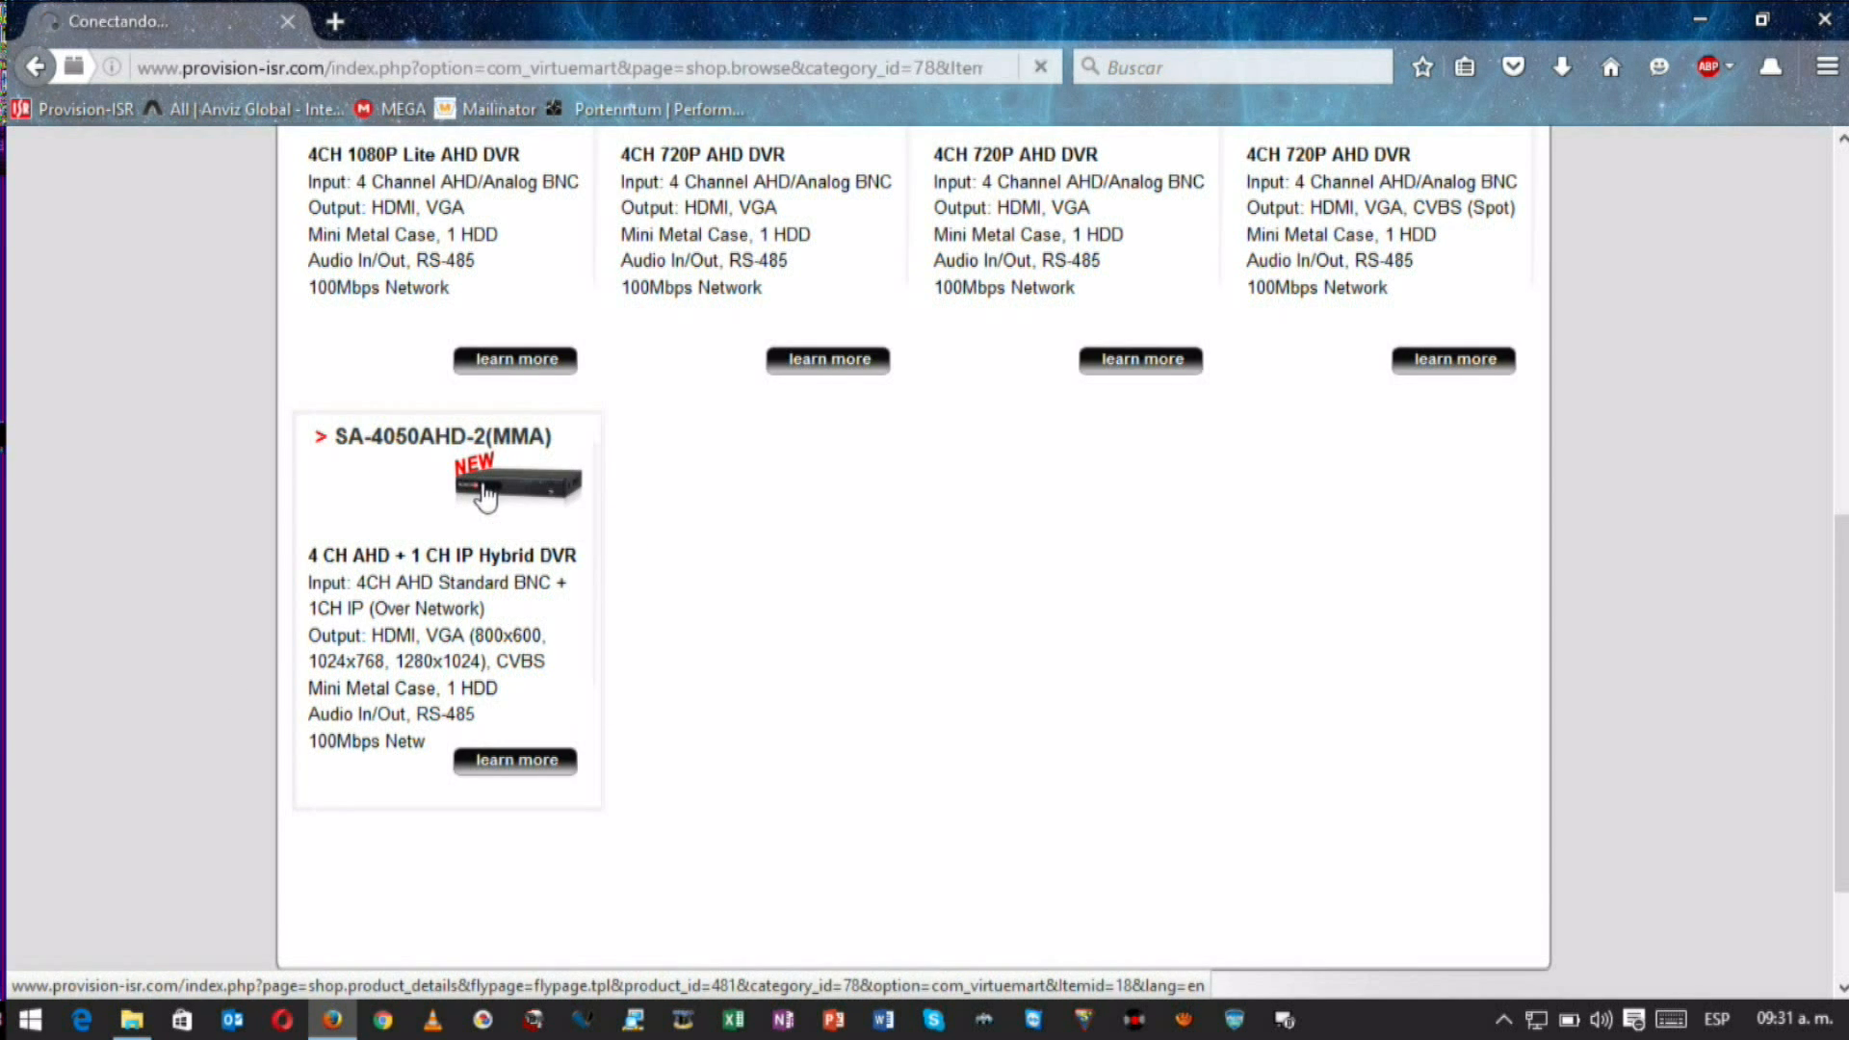
left_click(516, 483)
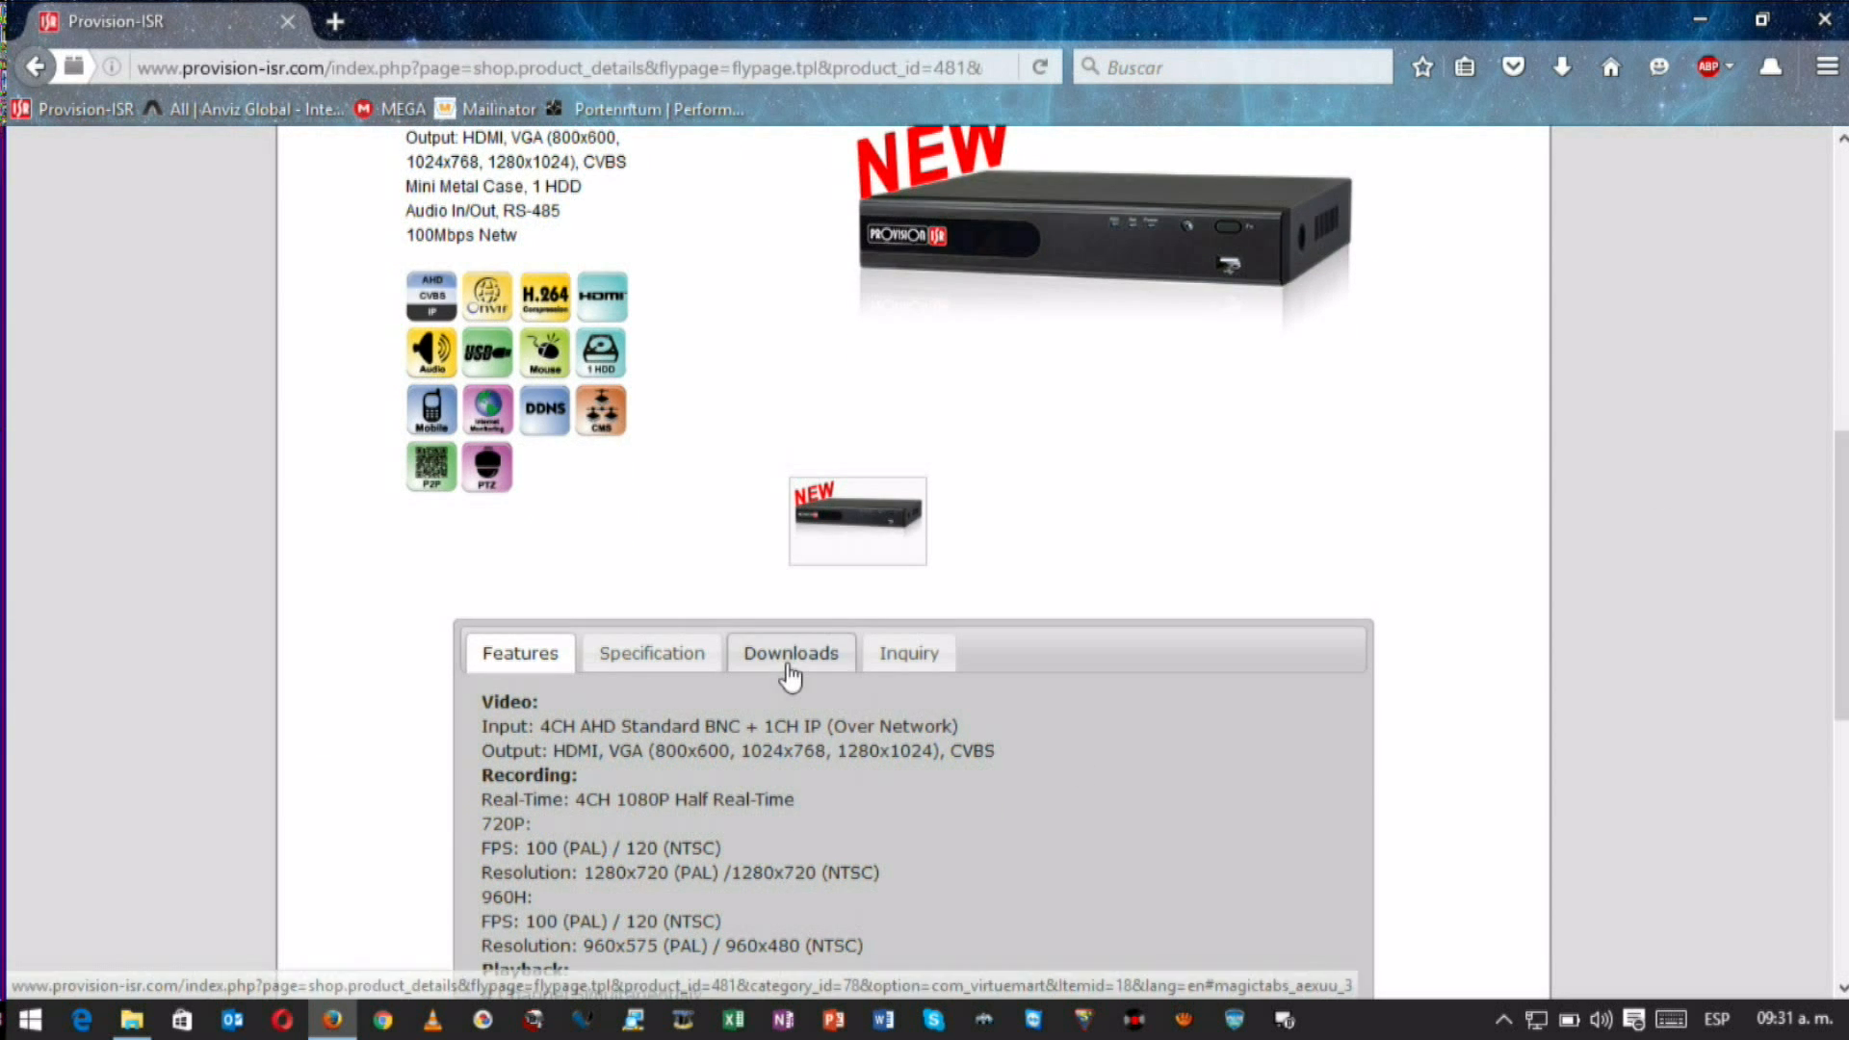
Download the Latest Firmware Version archive from the Downloads section and save it.
left_click(790, 653)
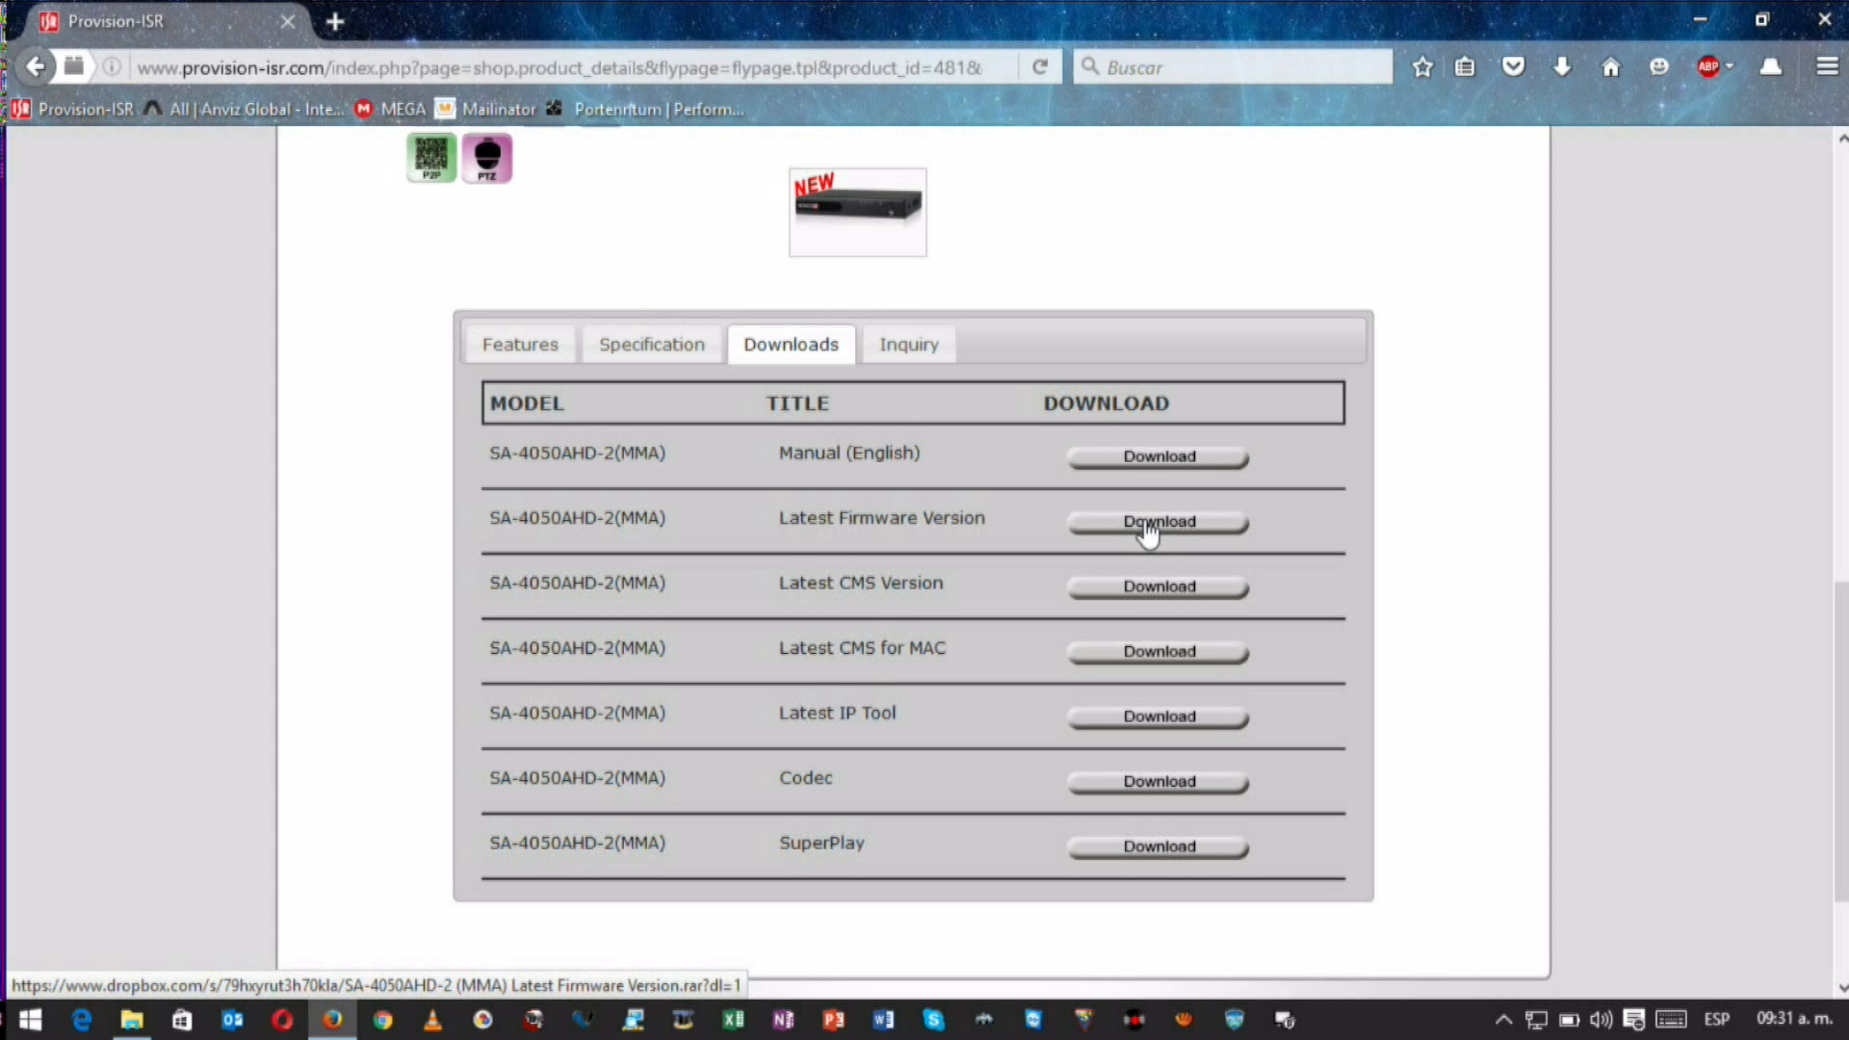
left_click(1158, 522)
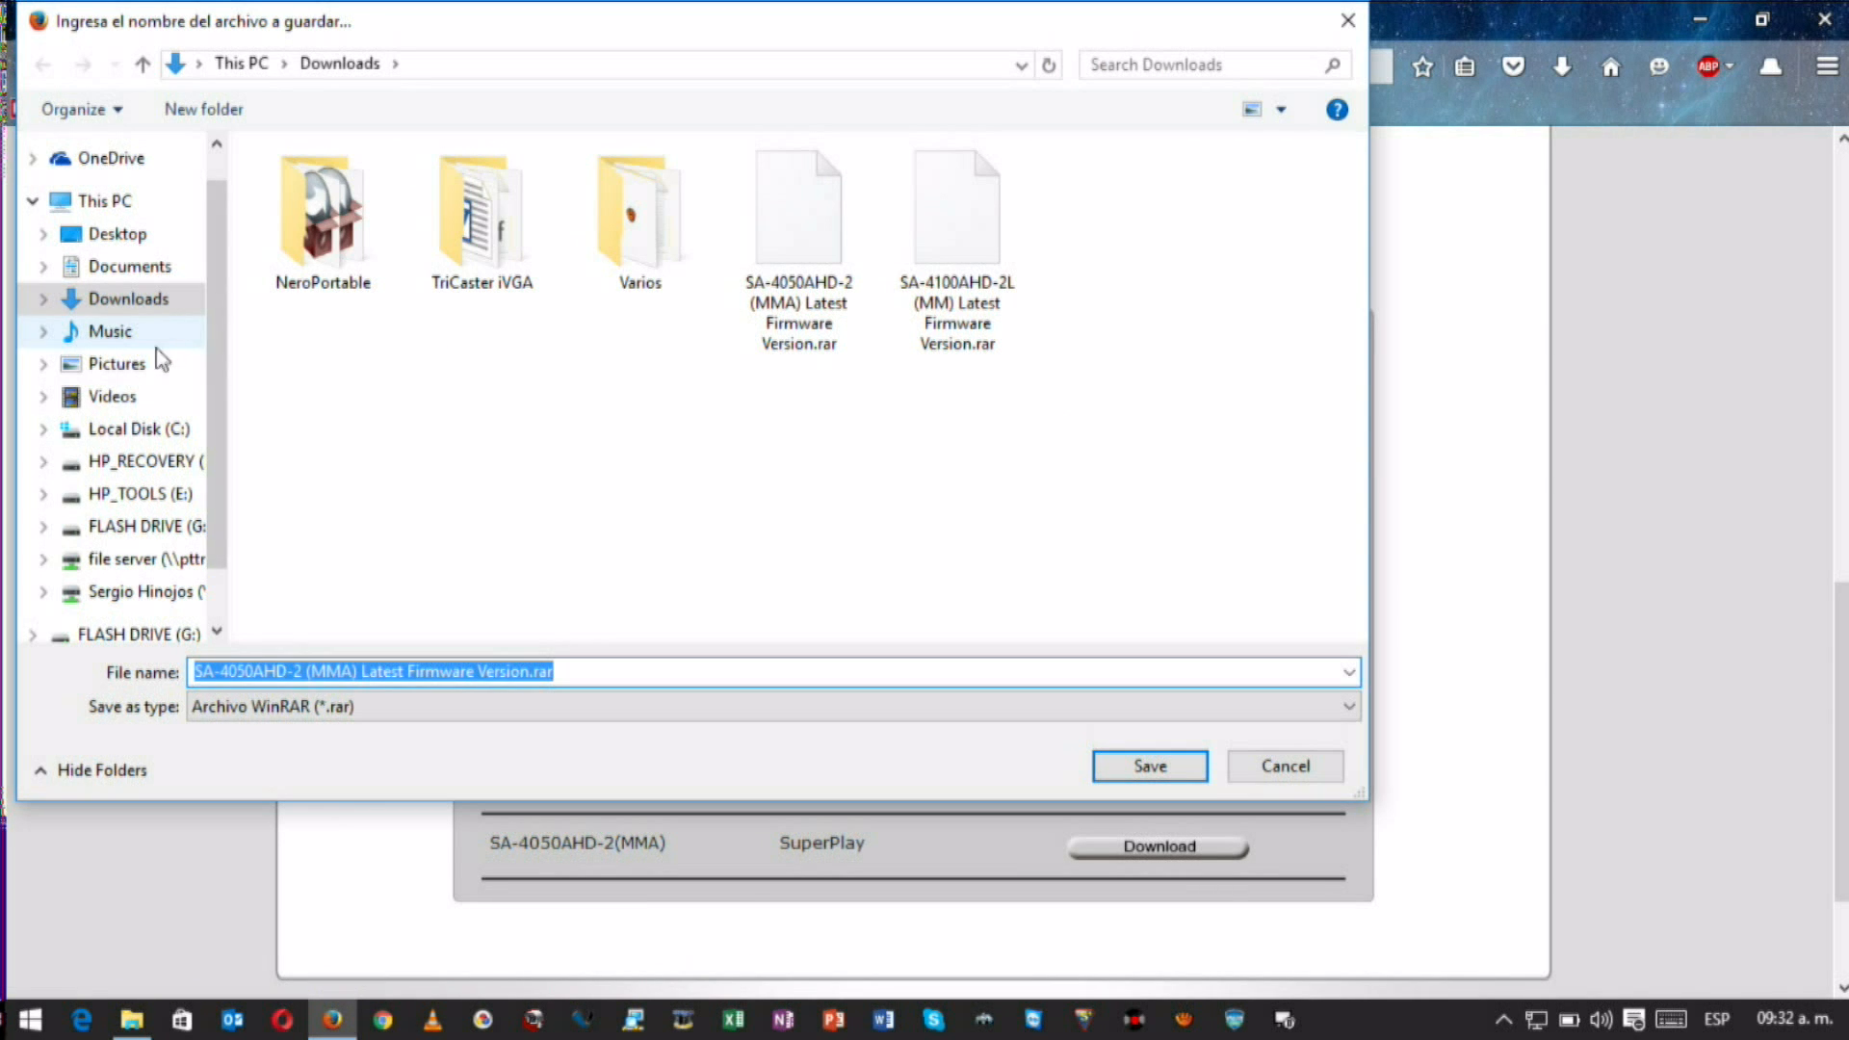
left_click(1148, 765)
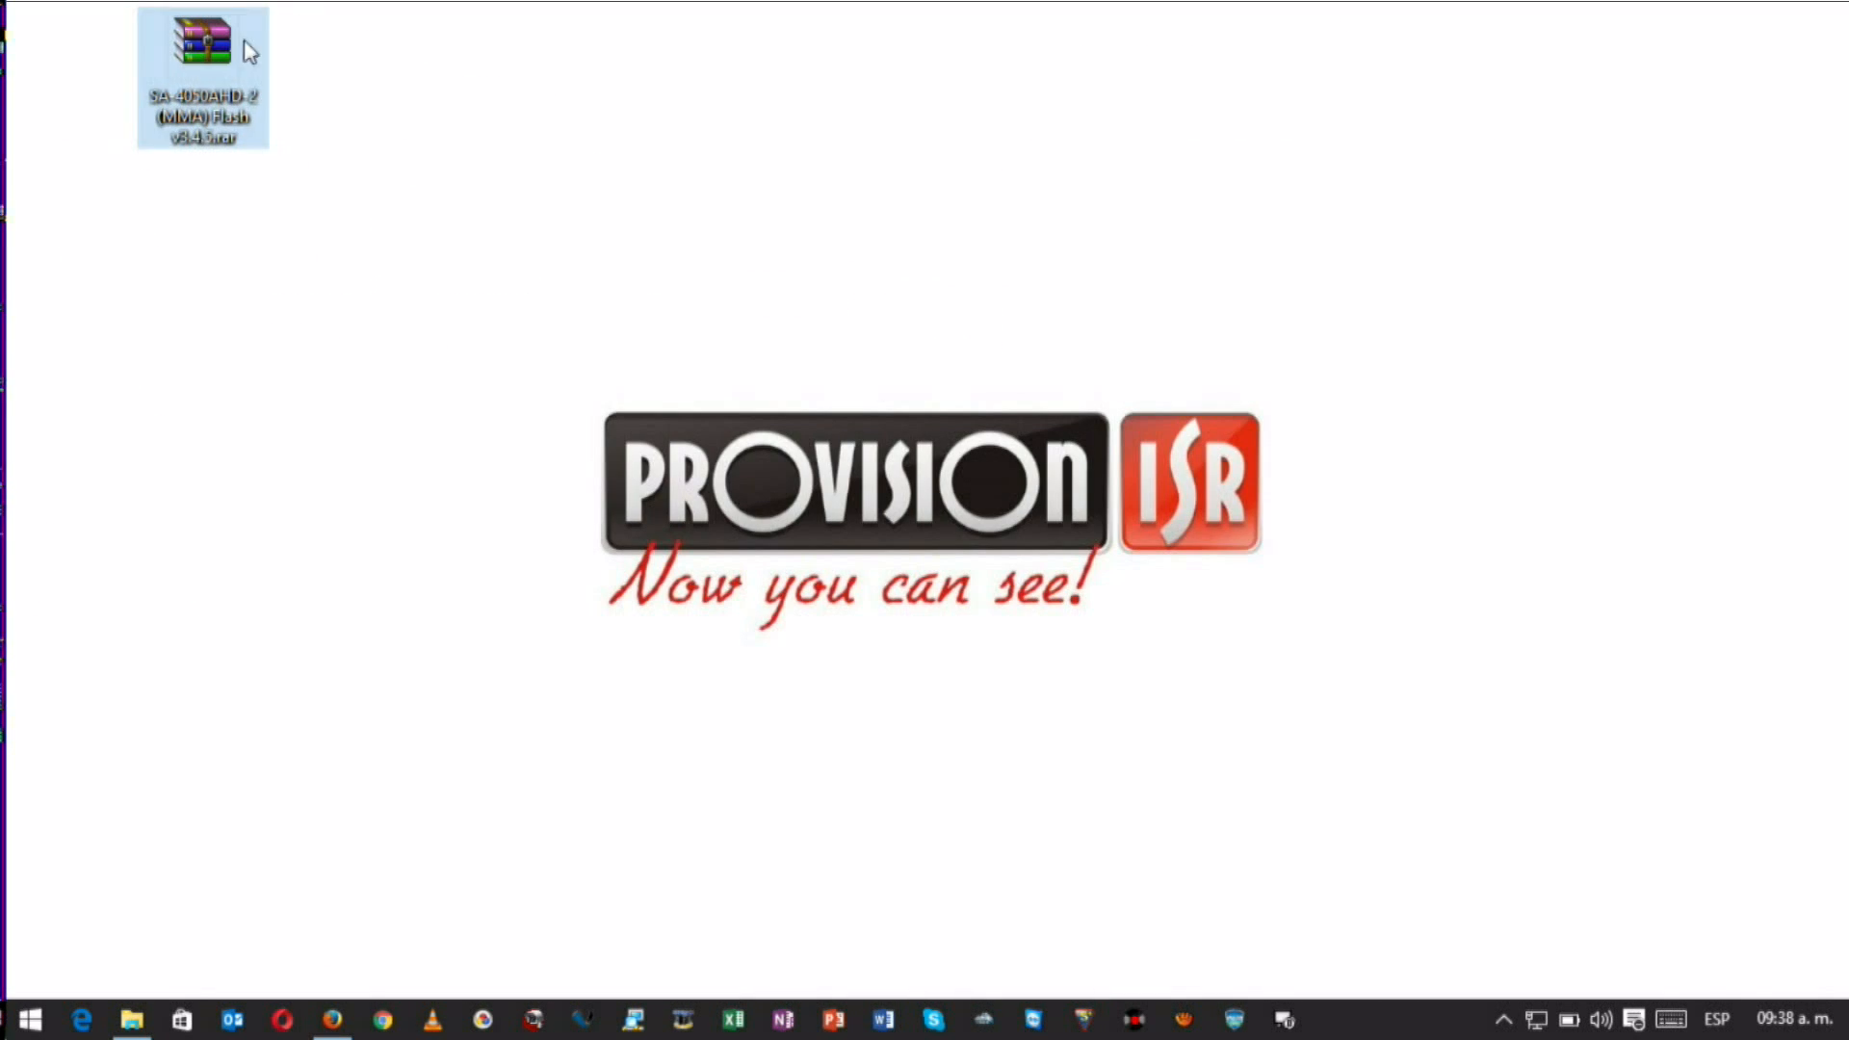
Extract the desktop .rar's three firmware files to FLASH DRIVE (G:) and verify they are alone there.
double_click(200, 46)
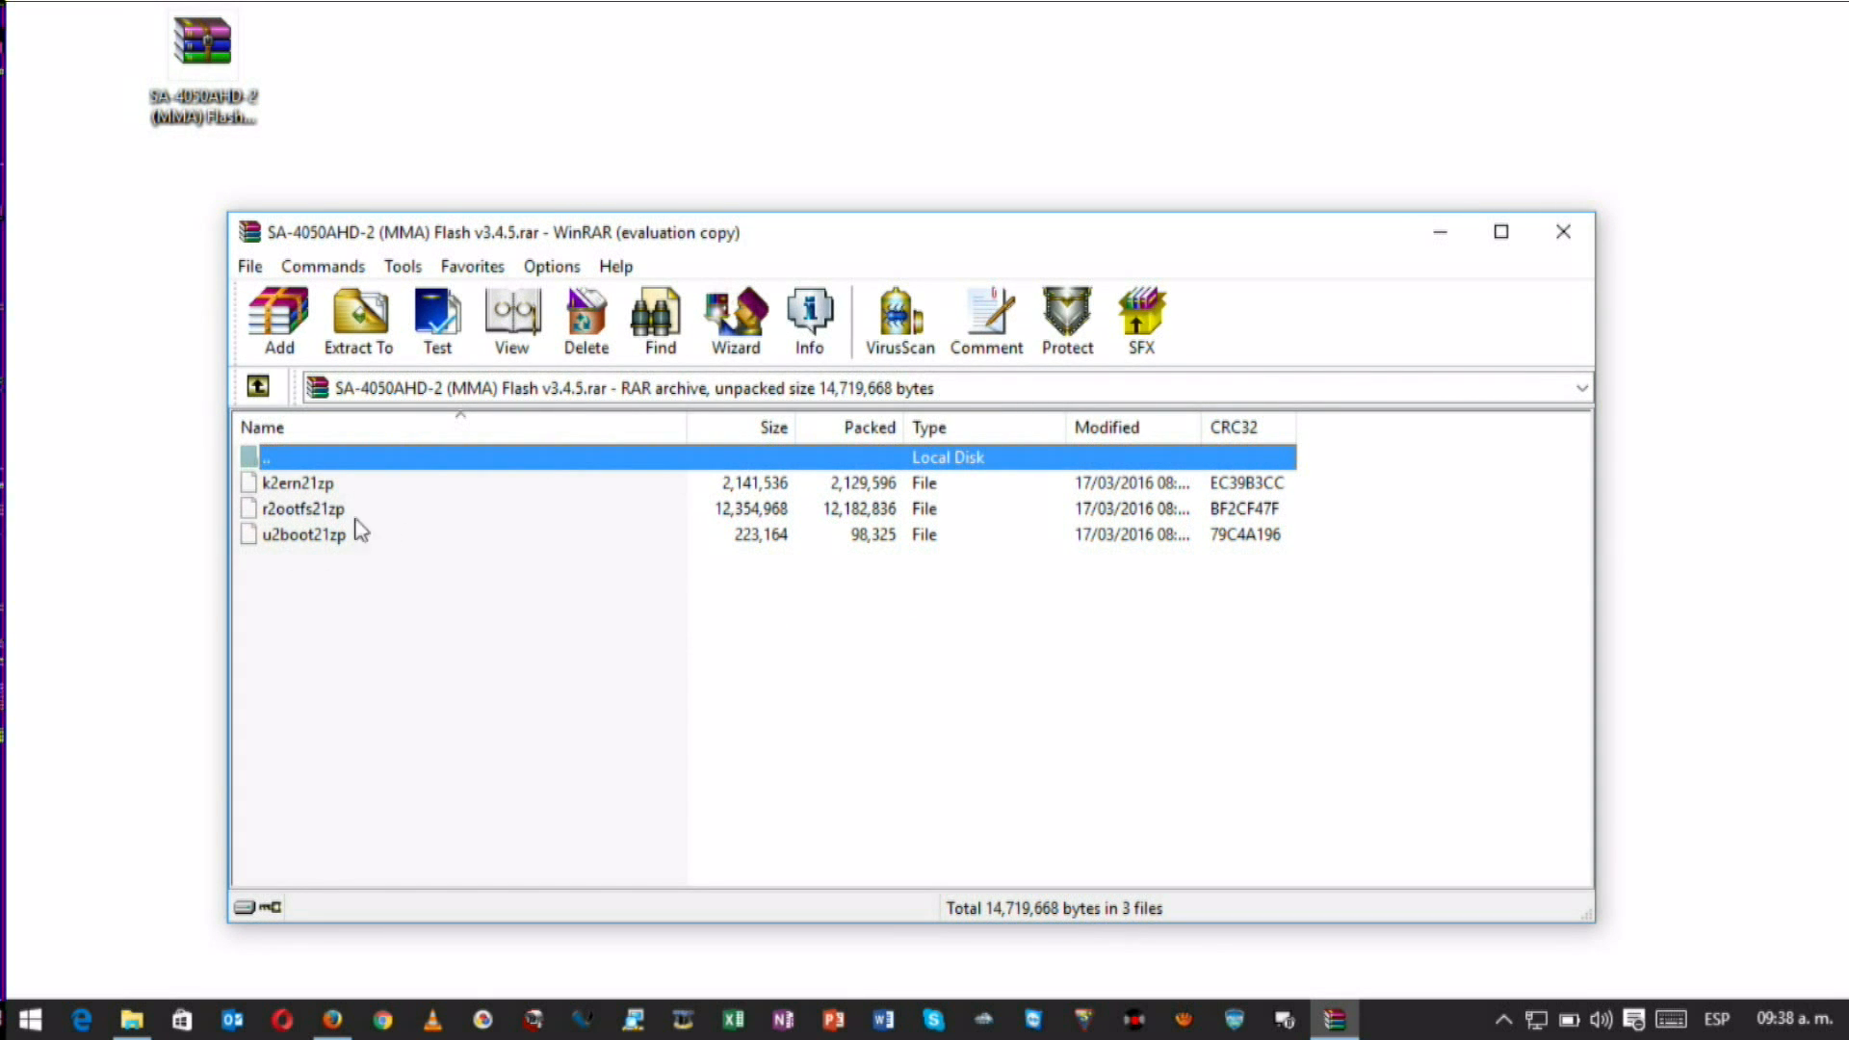
left_click(358, 318)
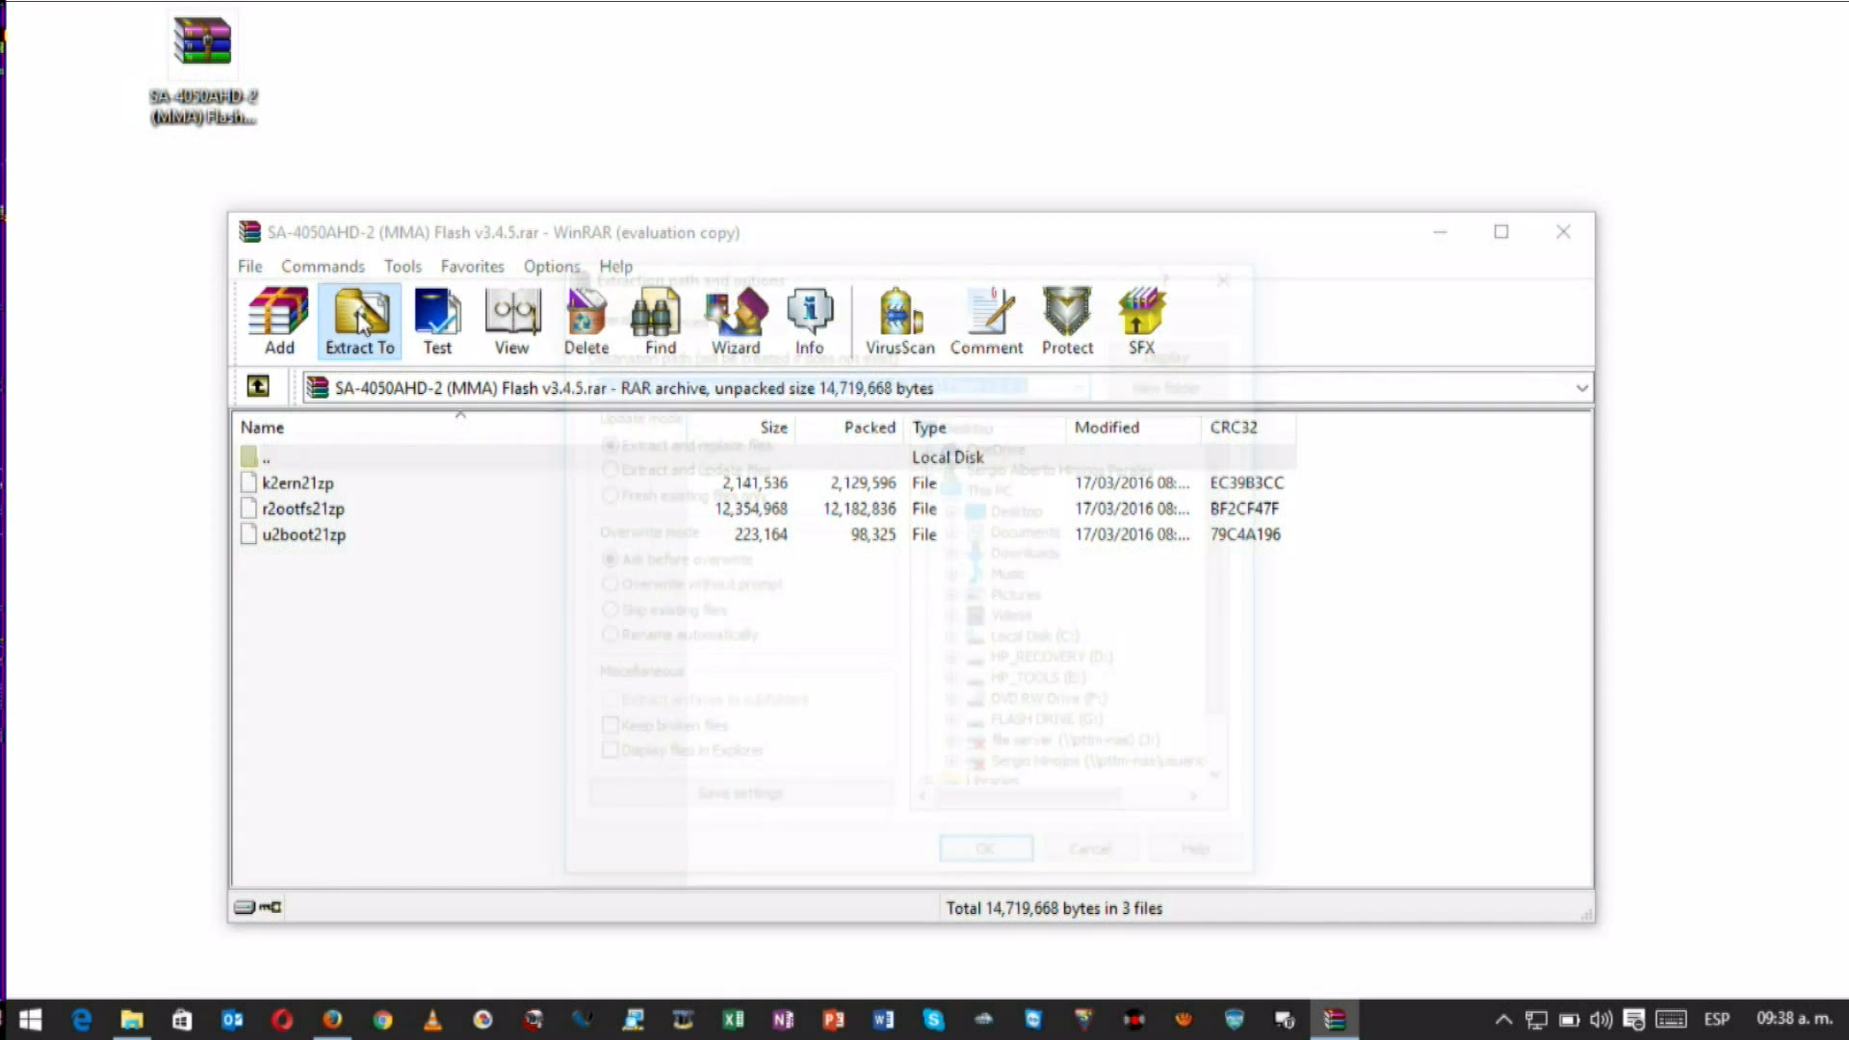
left_click(359, 318)
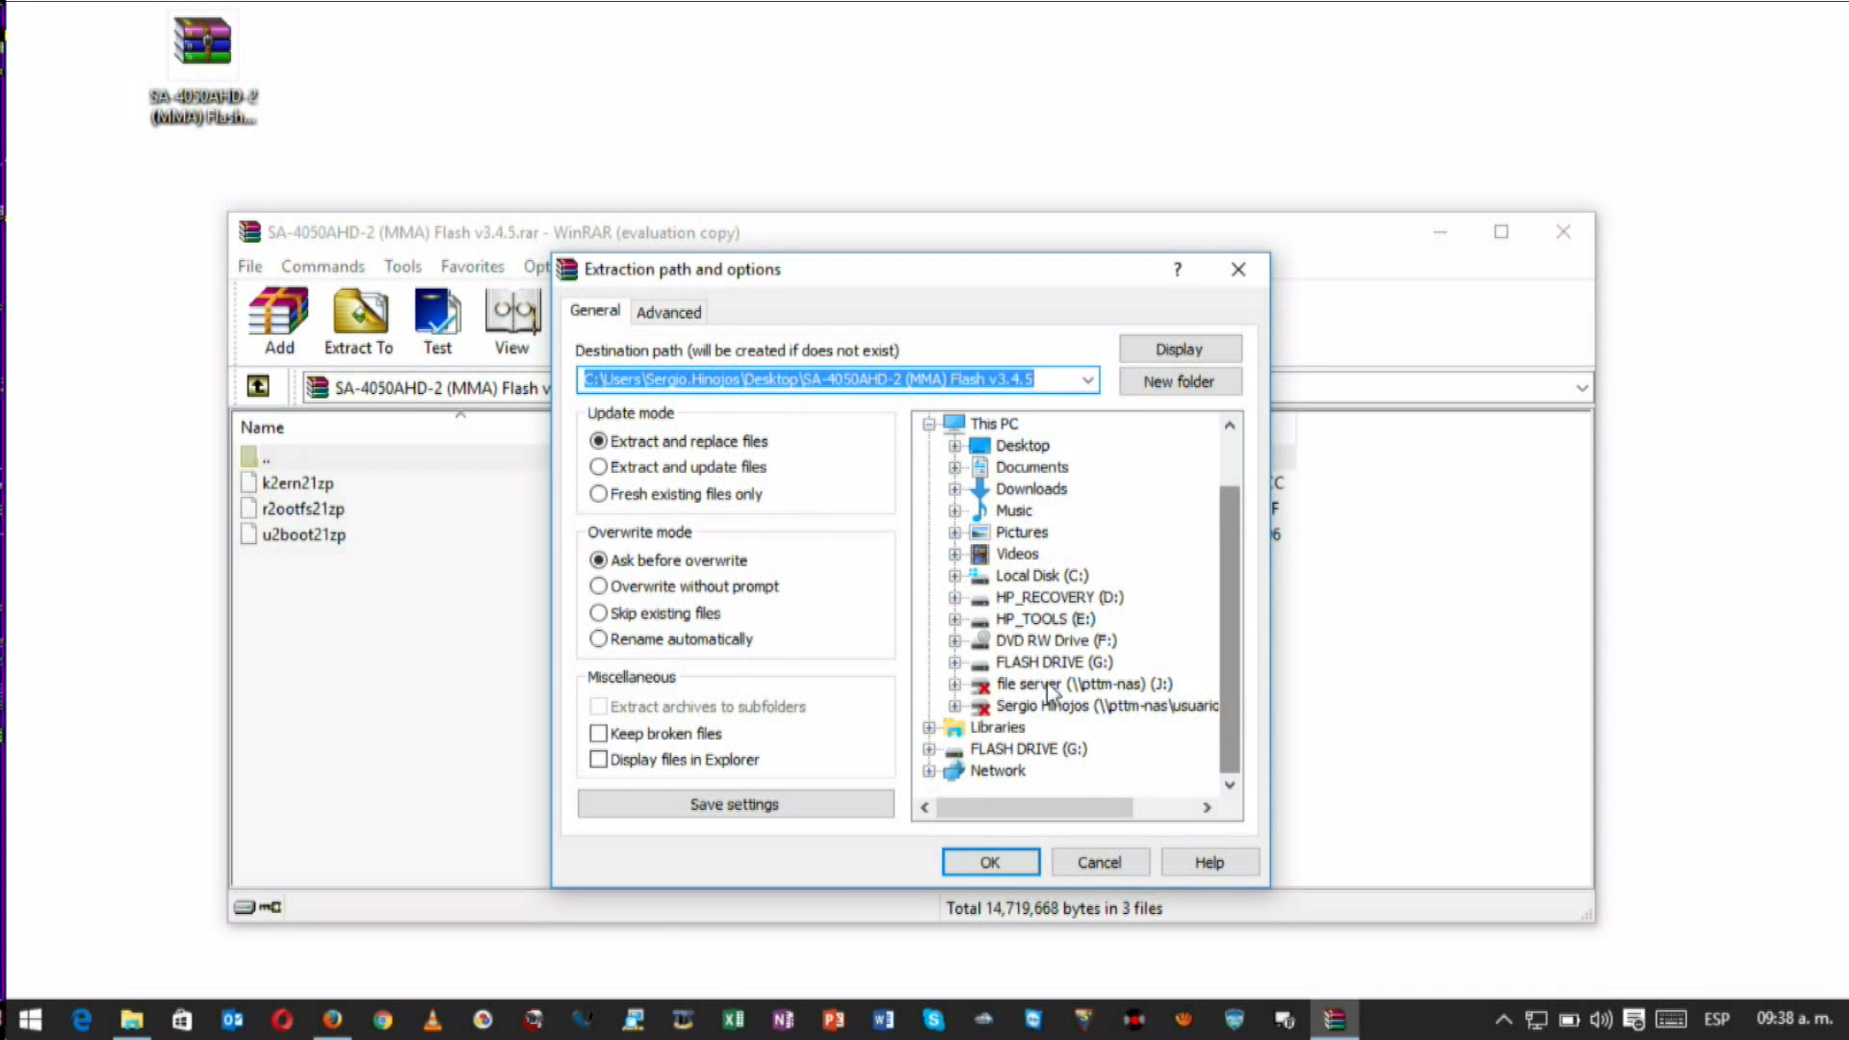
left_click(1053, 661)
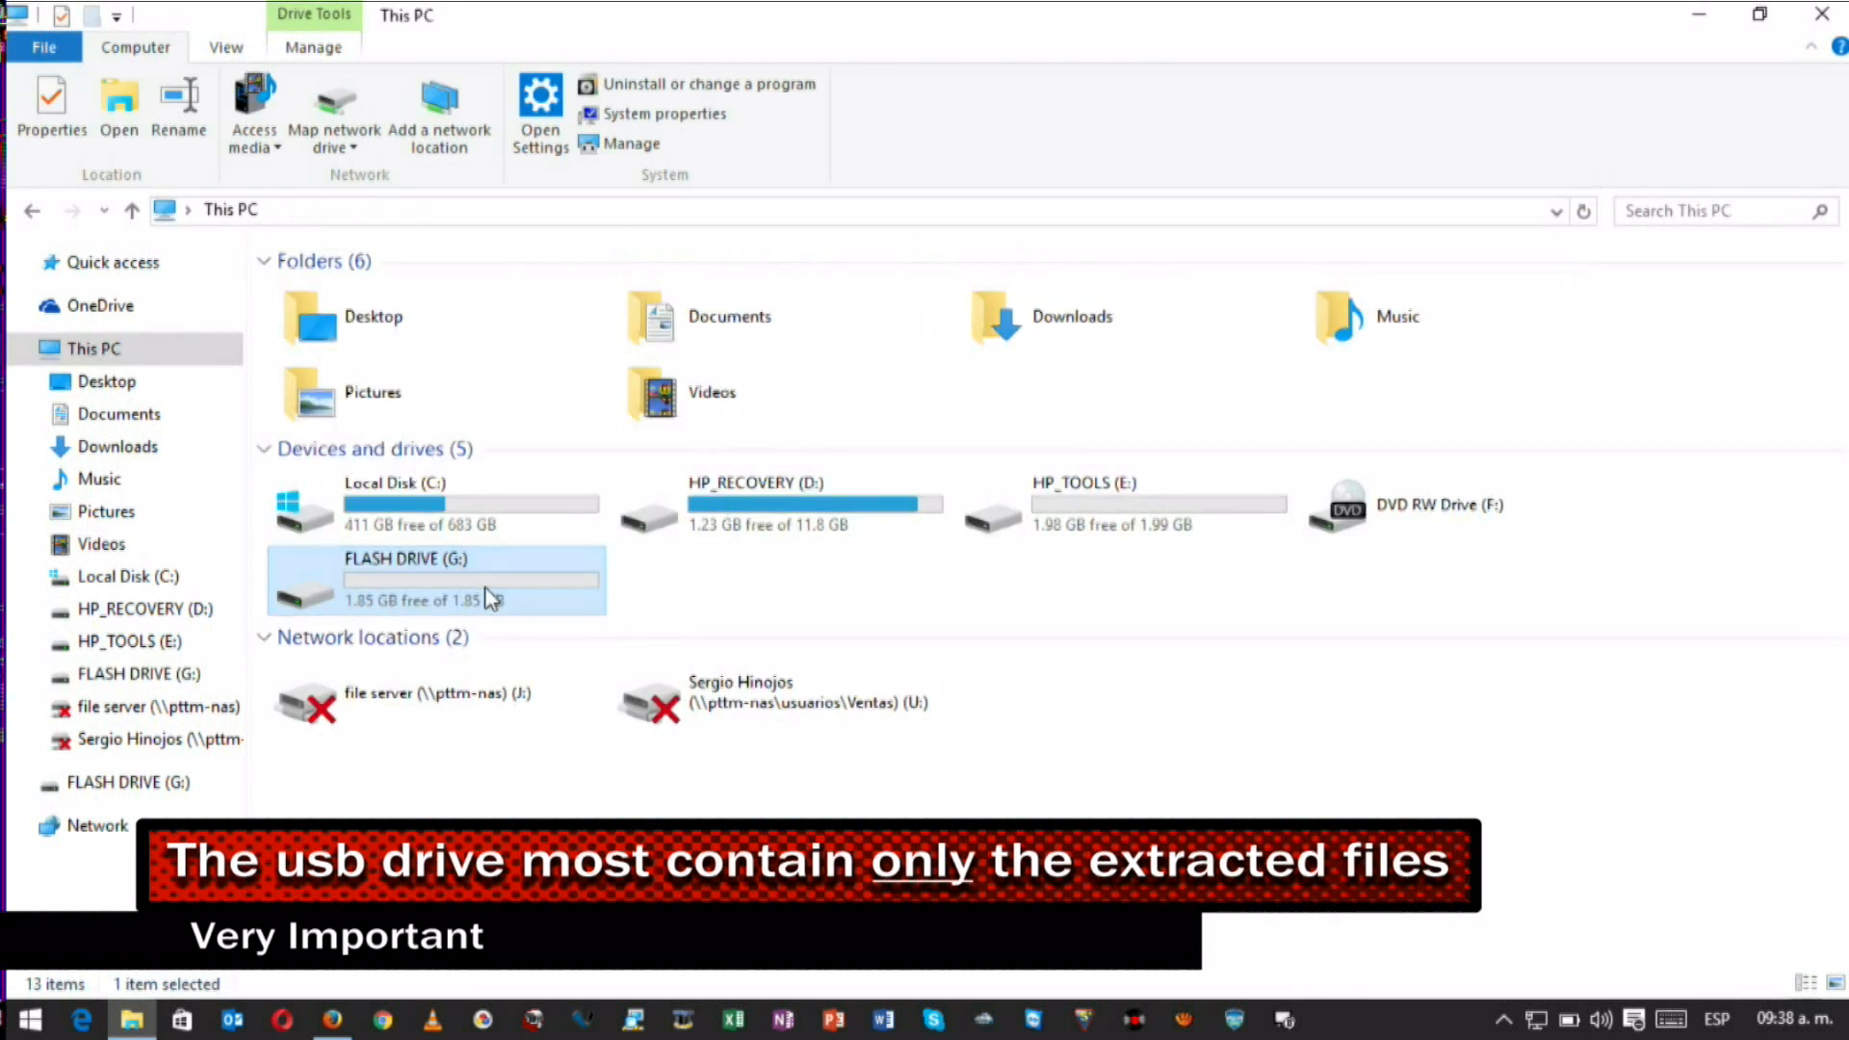
double_click(437, 578)
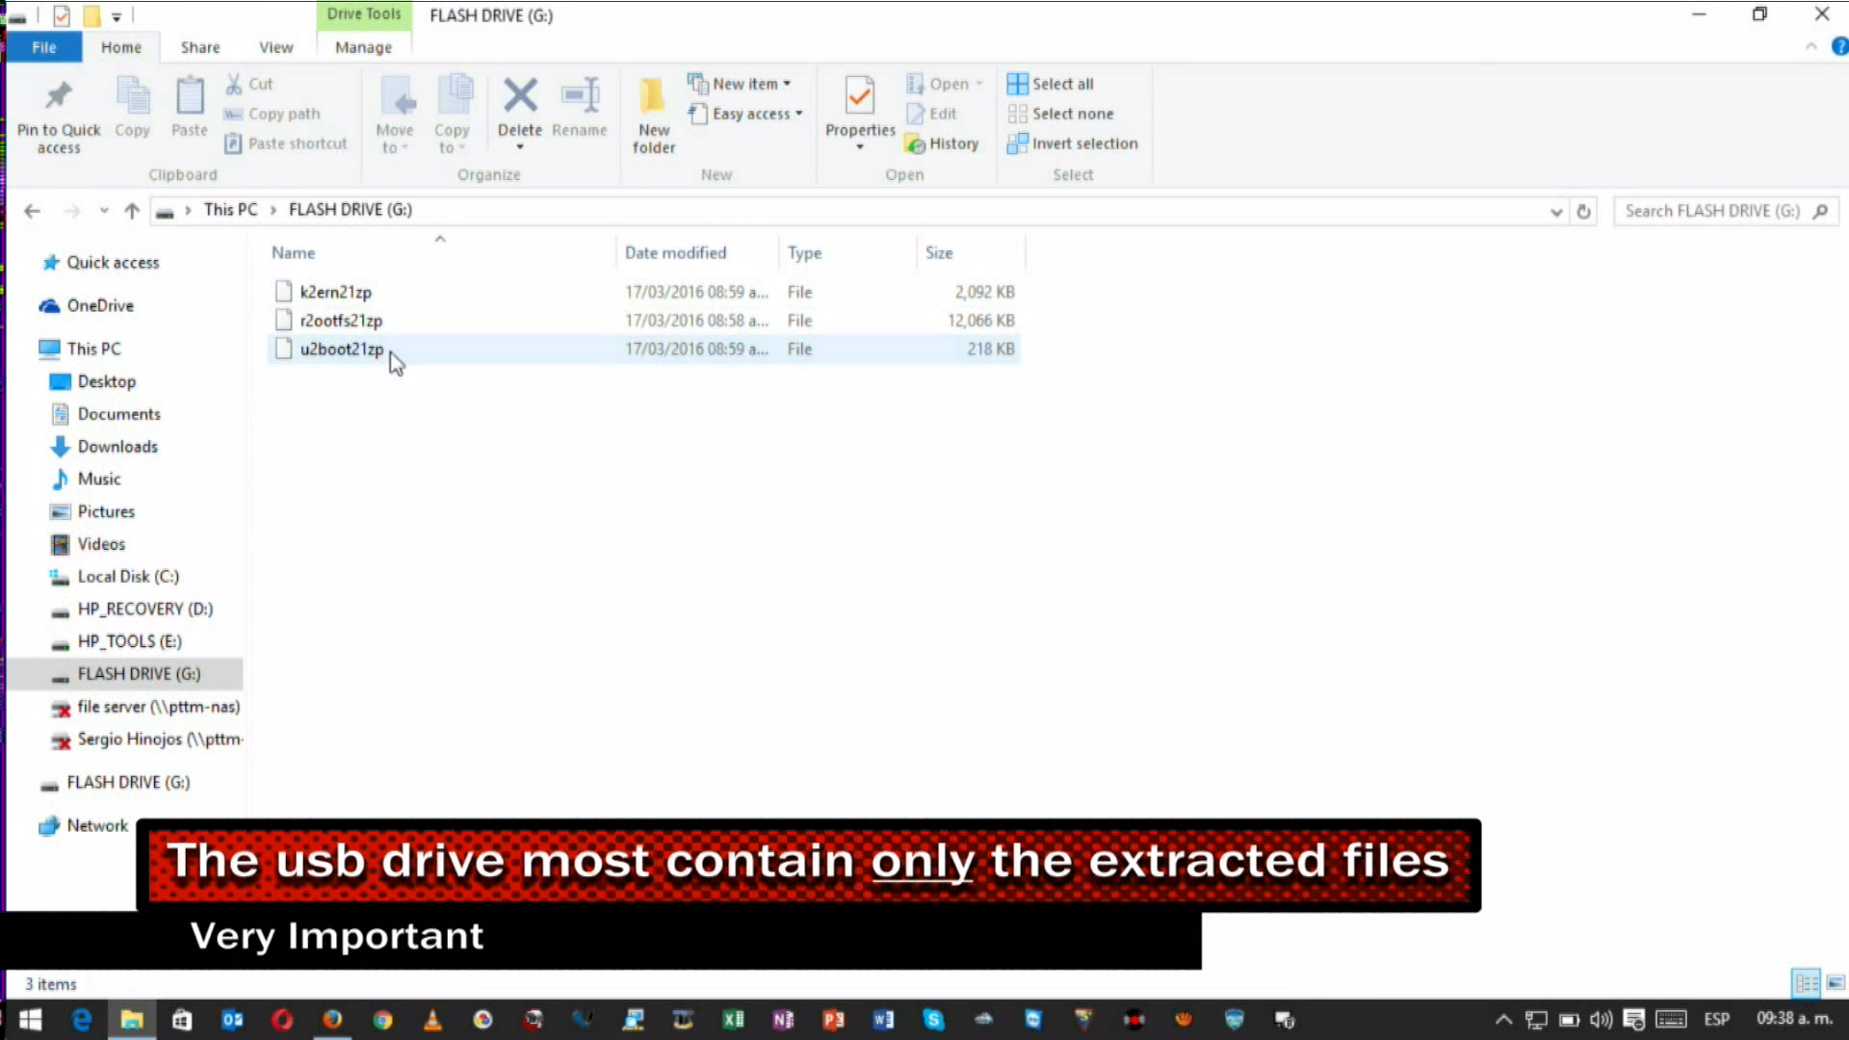